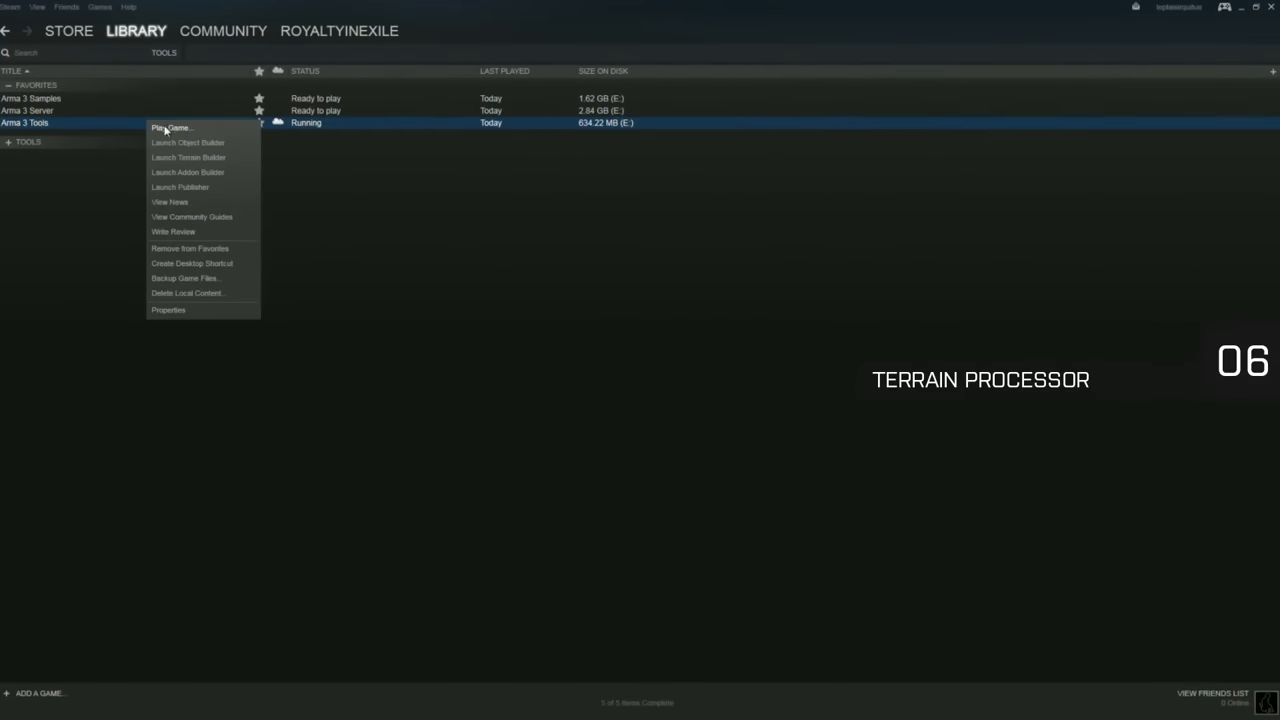
# Launch Arma 3 Tools from the Steam library to list its utilities, including Terrain Processor
pyautogui.click(170, 128)
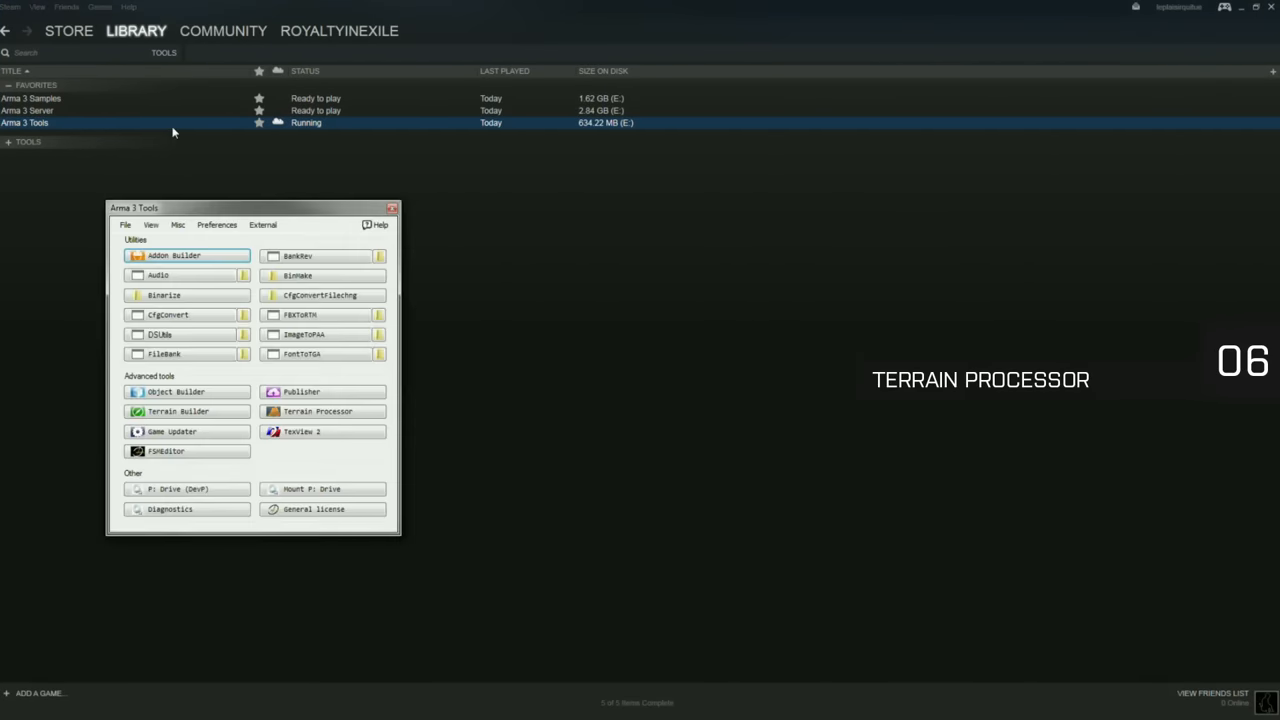
pyautogui.moveTo(338, 411)
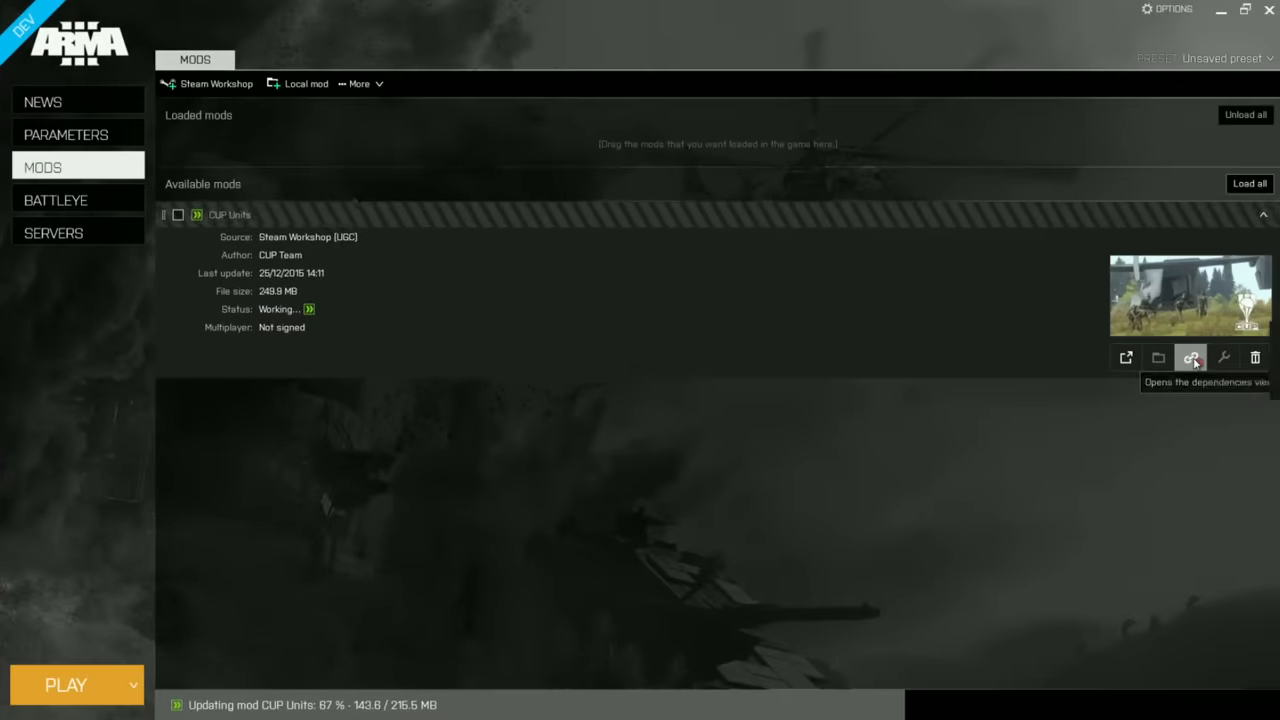
# Check CUP Units' dependencies and subscribe to the missing CBA_A3 and CUP Weapons mods
pyautogui.click(1190, 357)
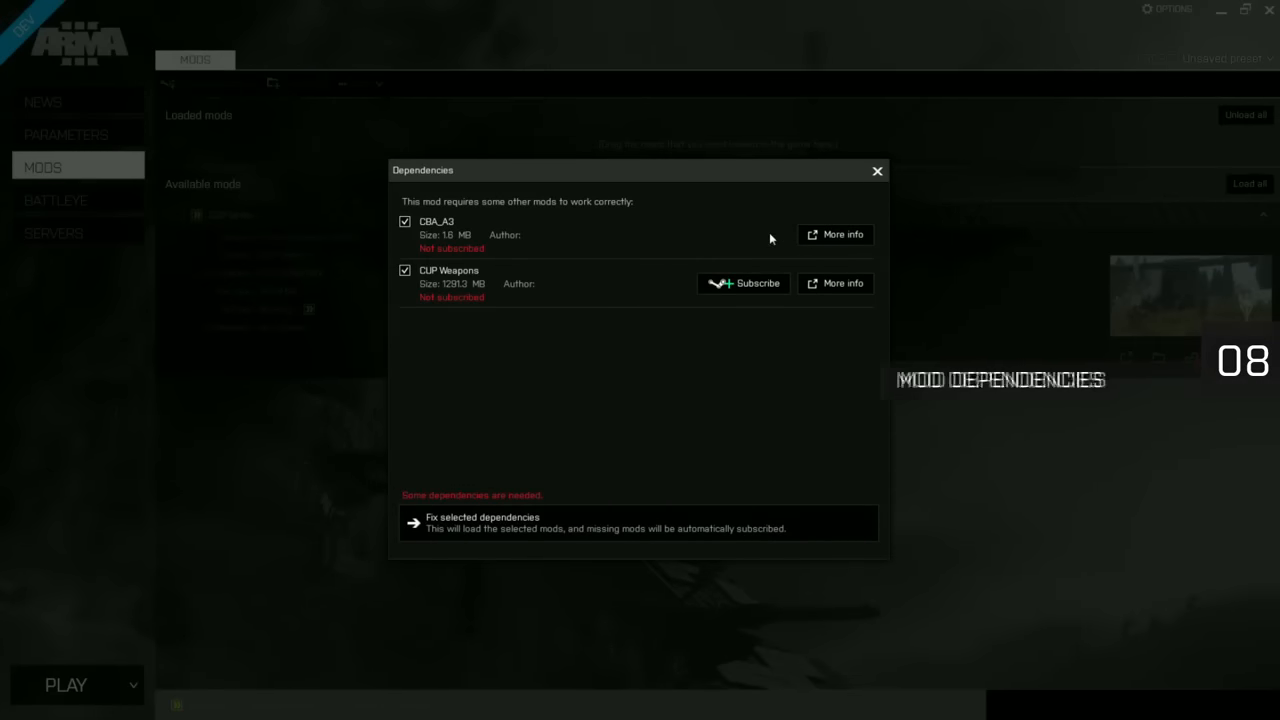
pyautogui.click(743, 234)
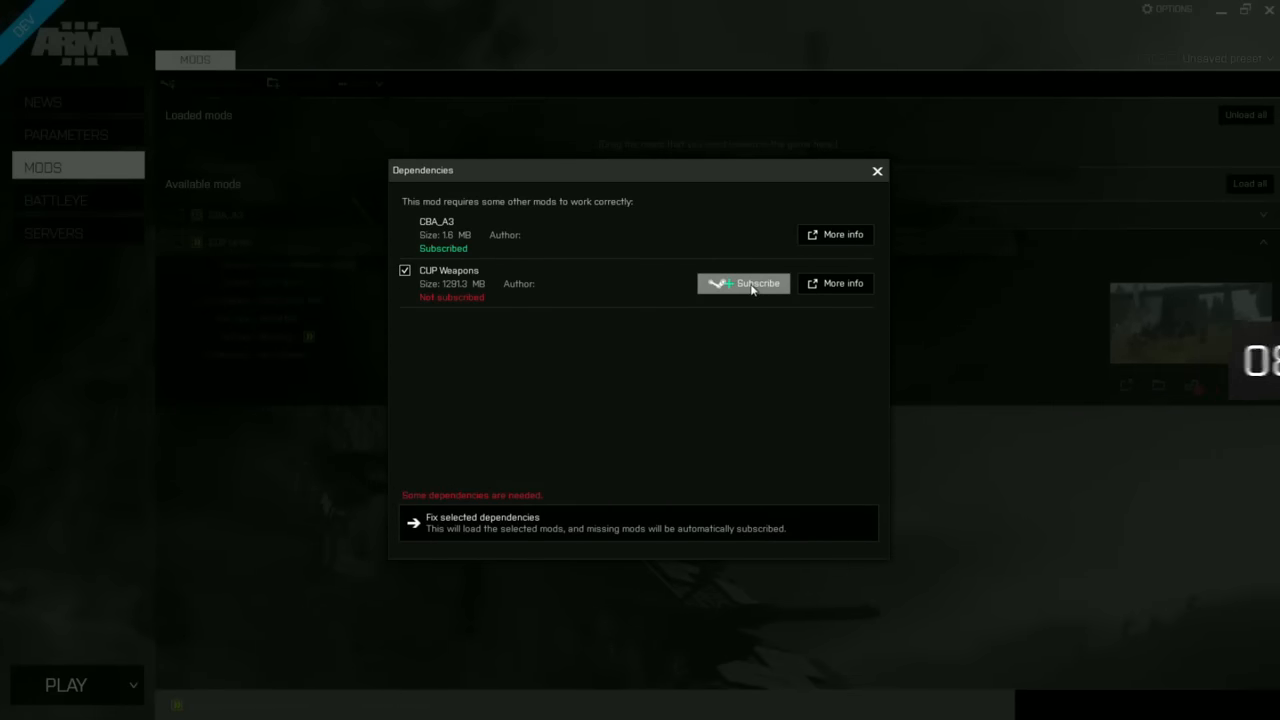
pyautogui.click(743, 283)
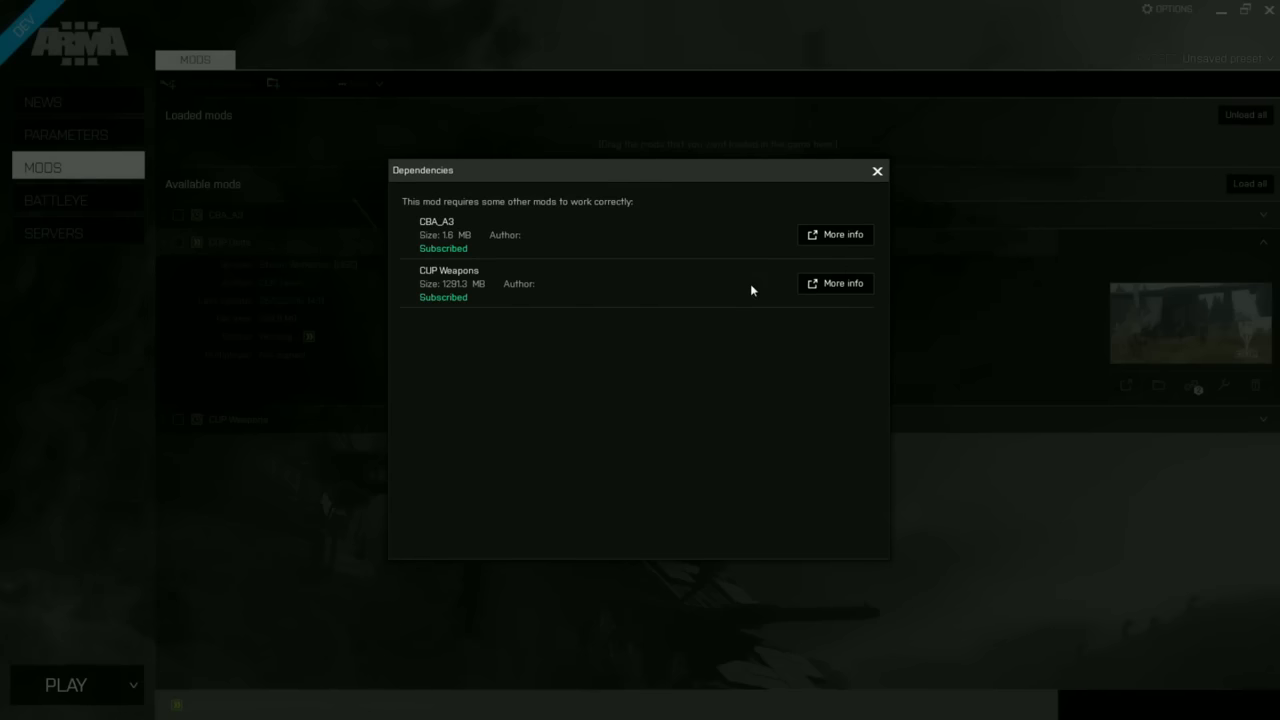
pyautogui.moveTo(852, 185)
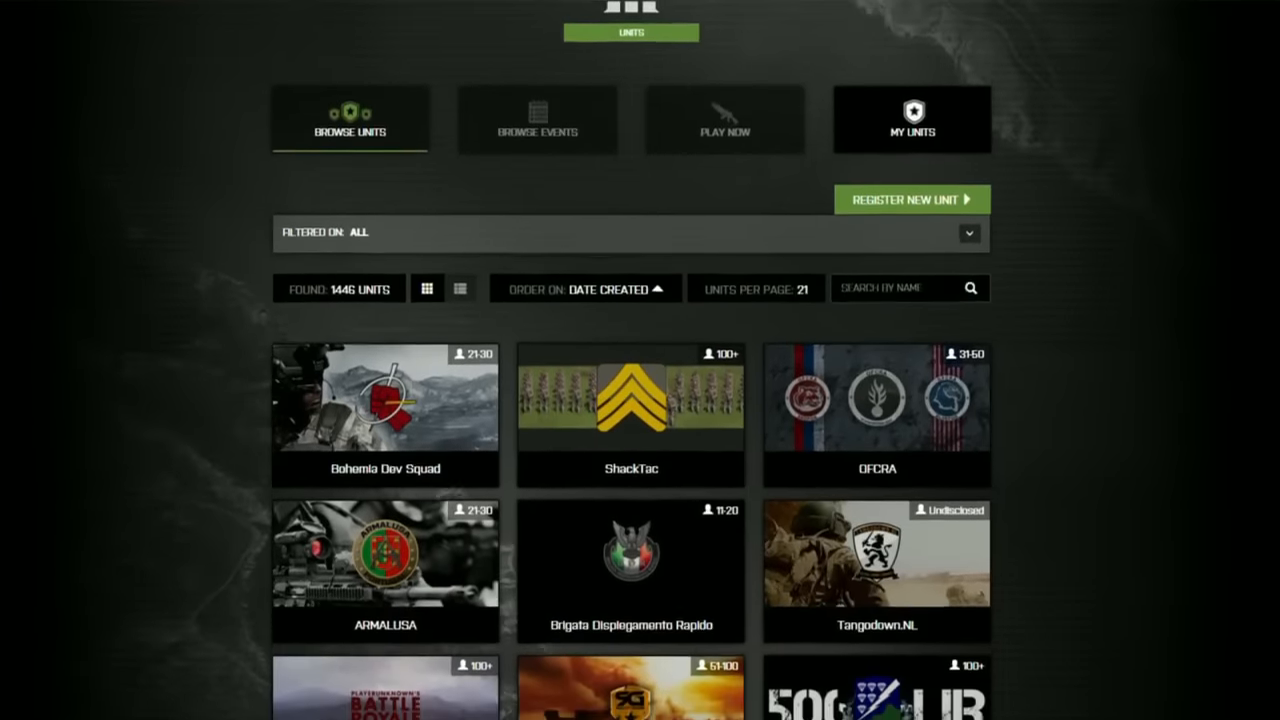
# Open the Bohemia Dev Squad unit profile and adjust the unit filter criteria
pyautogui.click(385, 416)
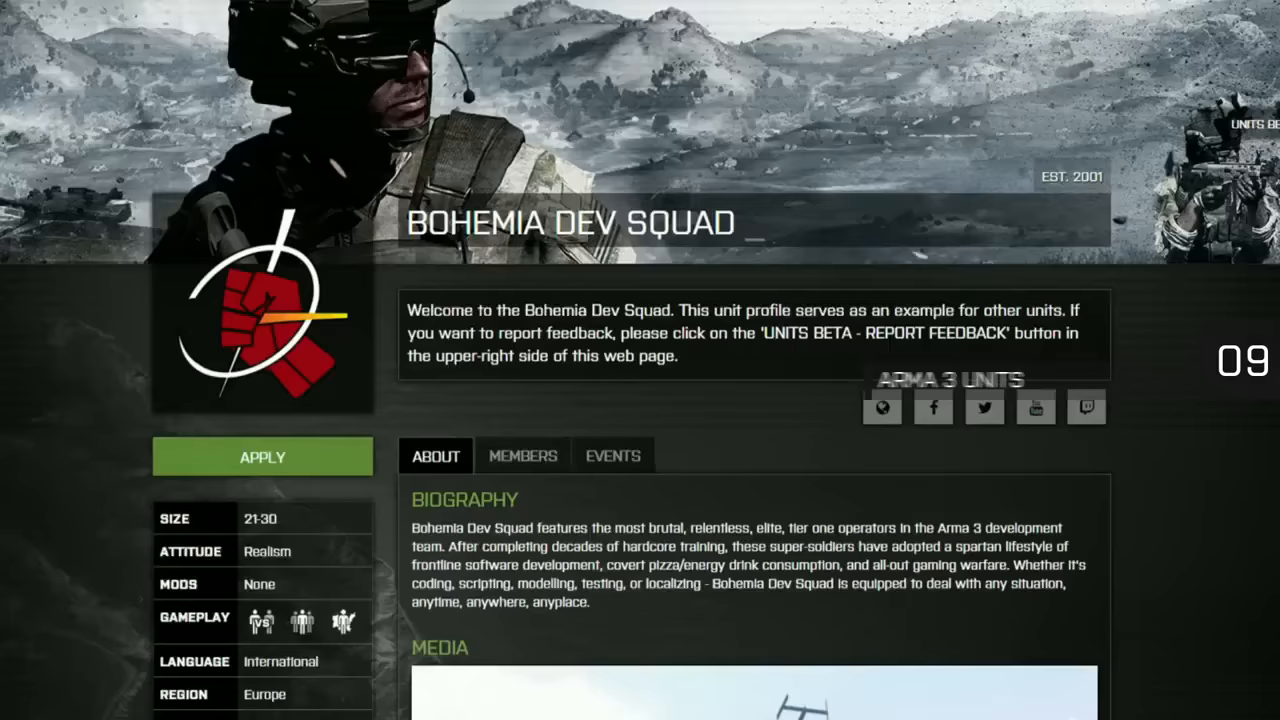
pyautogui.scroll(-3)
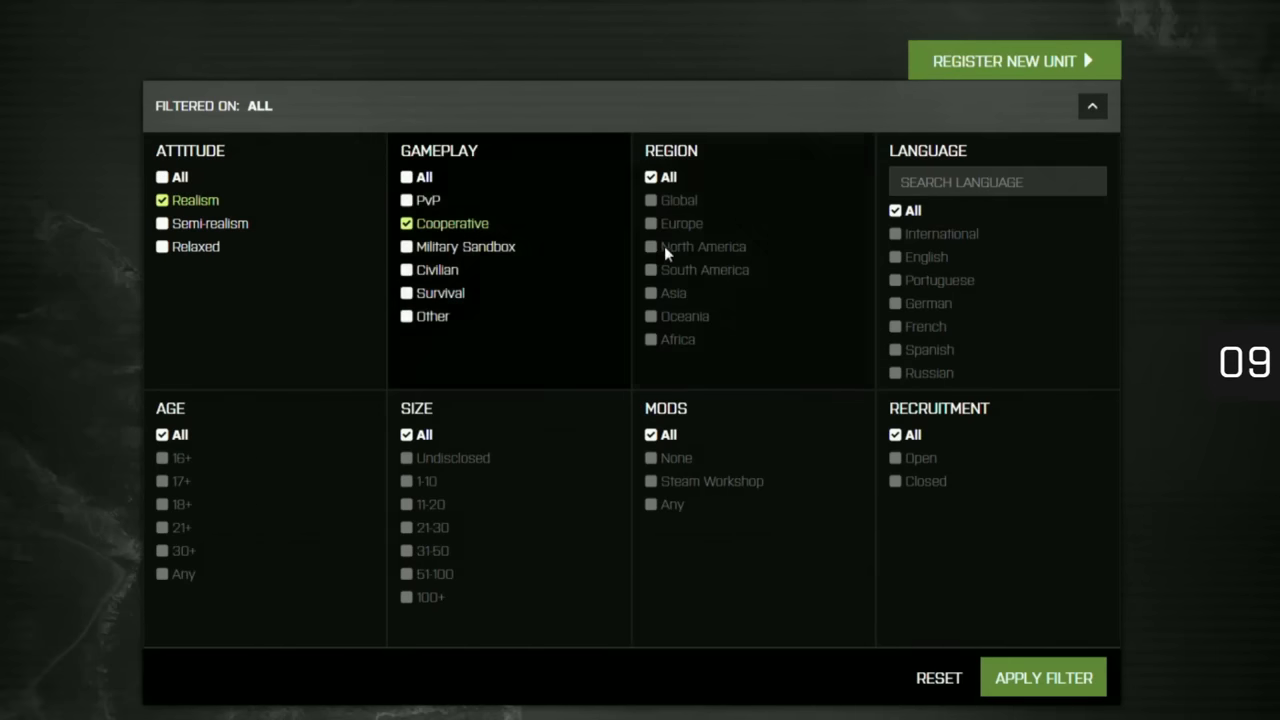
pyautogui.click(651, 246)
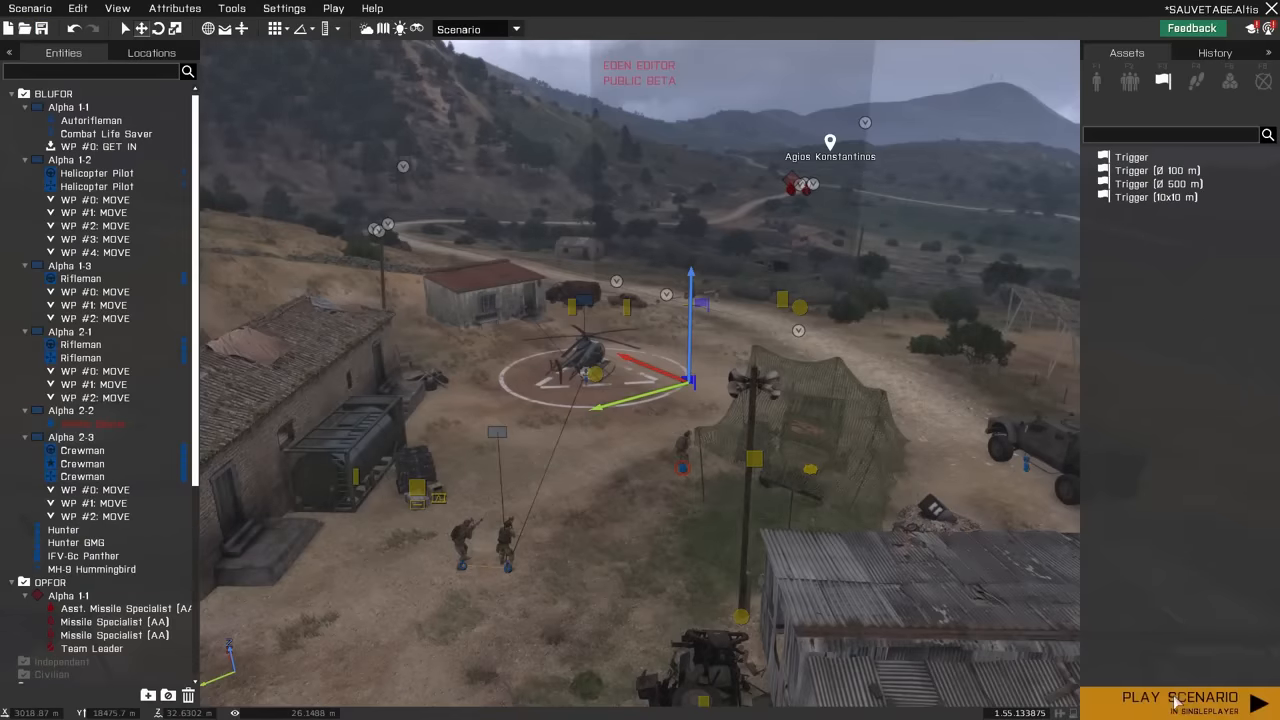
# Play the SAUVETAGE Altis scenario in singleplayer from the Eden editor
pyautogui.click(1180, 697)
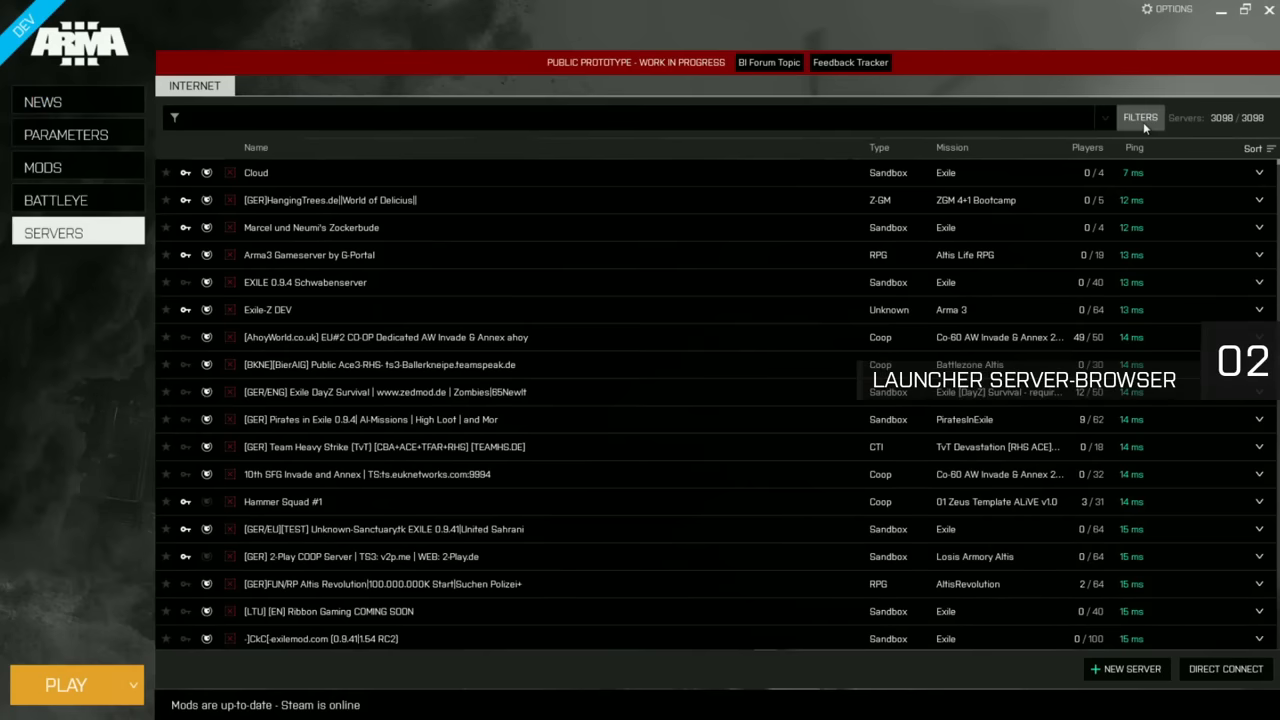
# Filter the server browser to Coop game type with no password required
pyautogui.click(1140, 117)
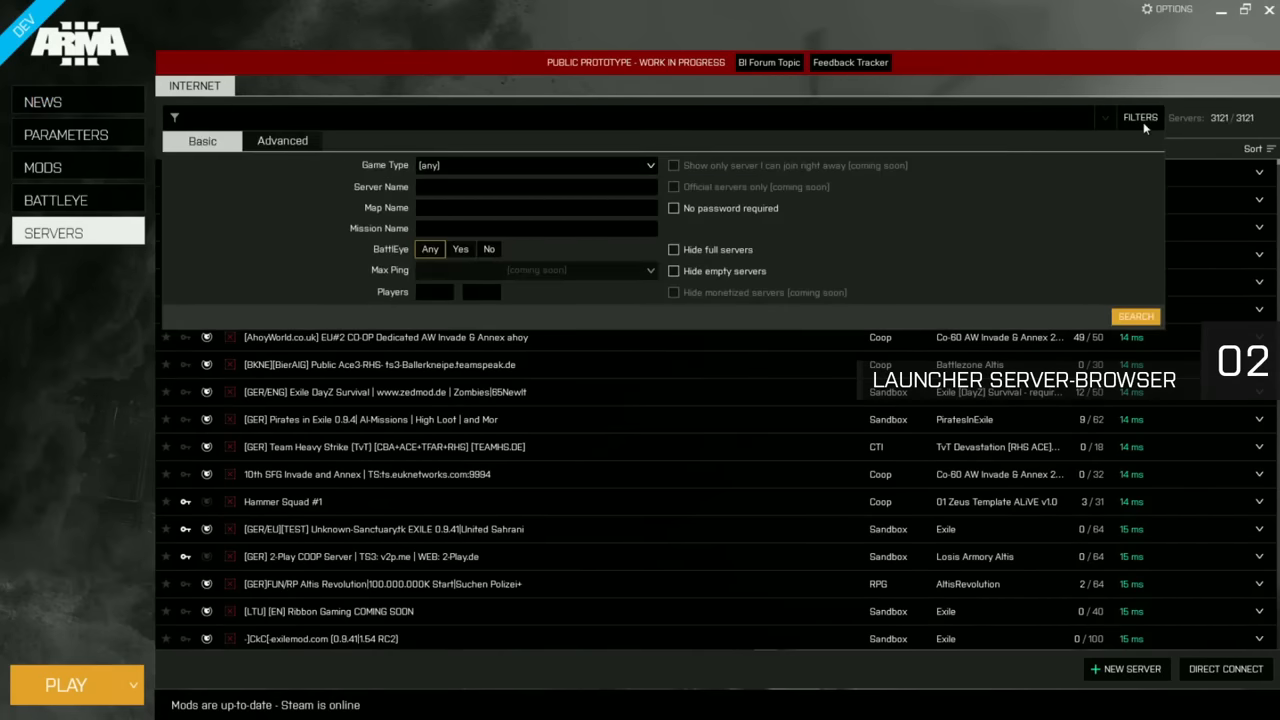
pyautogui.click(535, 165)
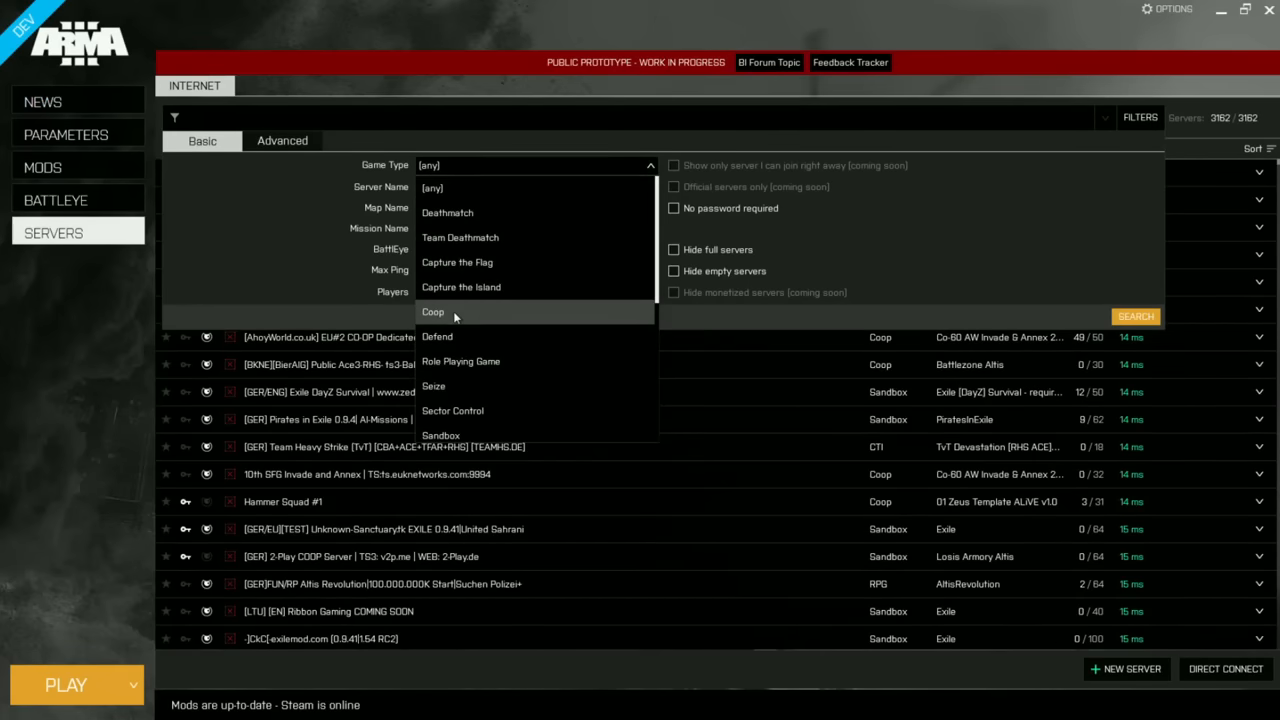
pyautogui.click(433, 312)
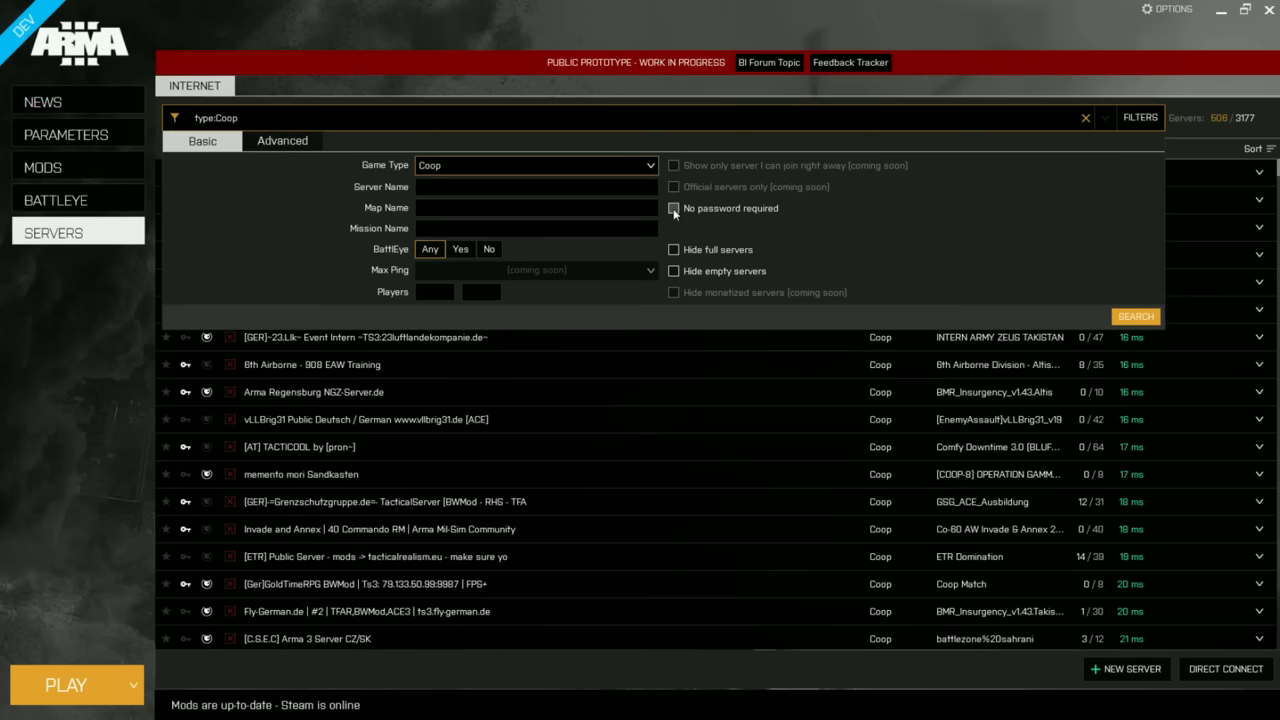
pyautogui.click(673, 208)
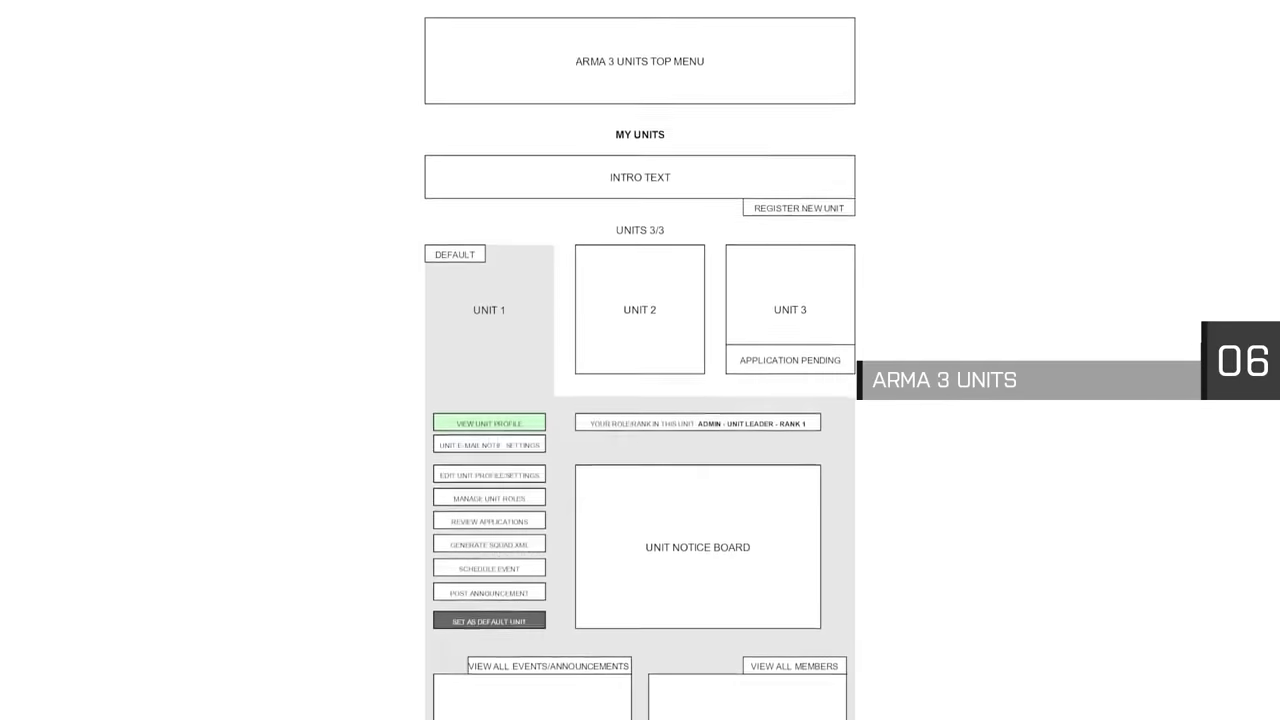
# Expand the wSimu entry under Main Thread to reveal its sub-timings
pyautogui.click(489, 497)
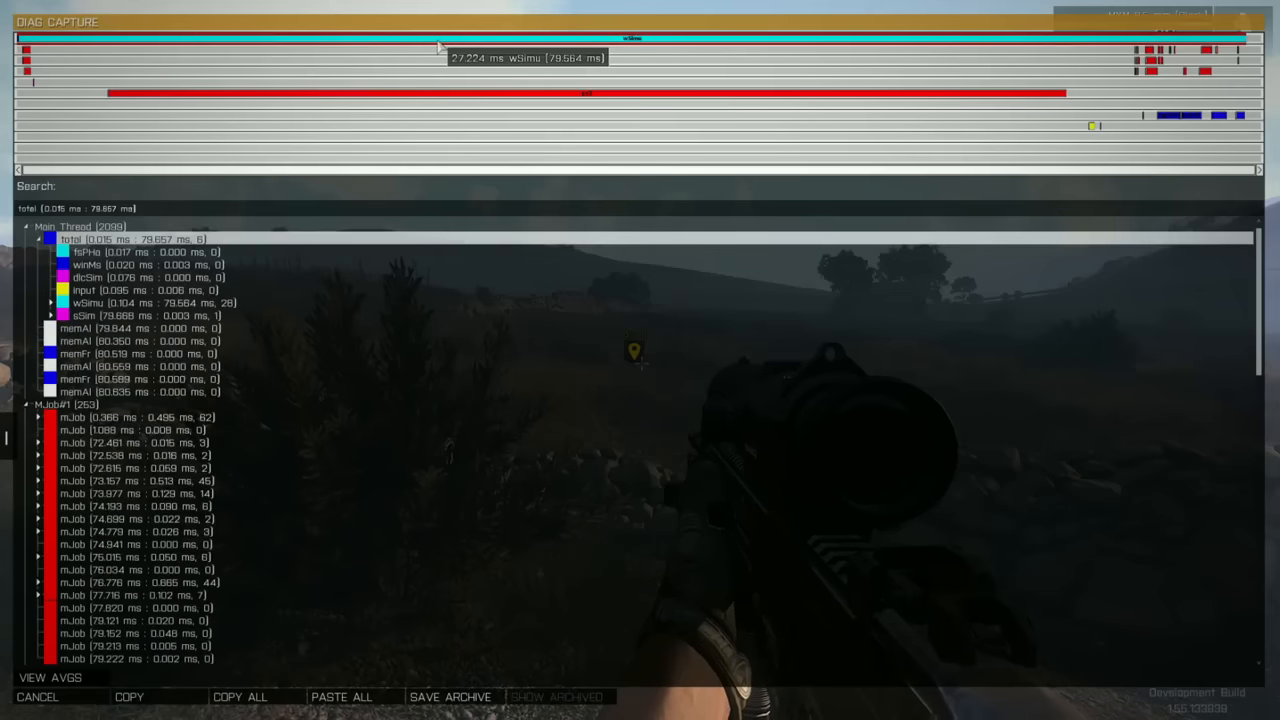
pyautogui.click(52, 302)
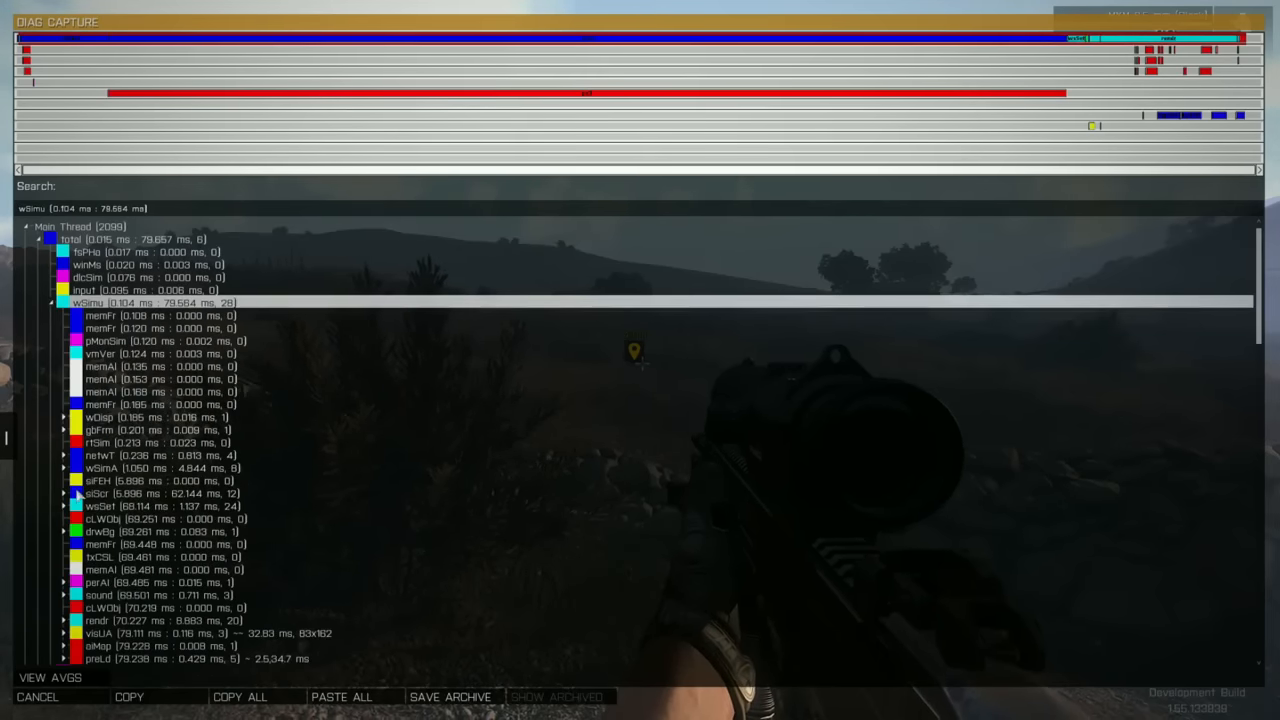